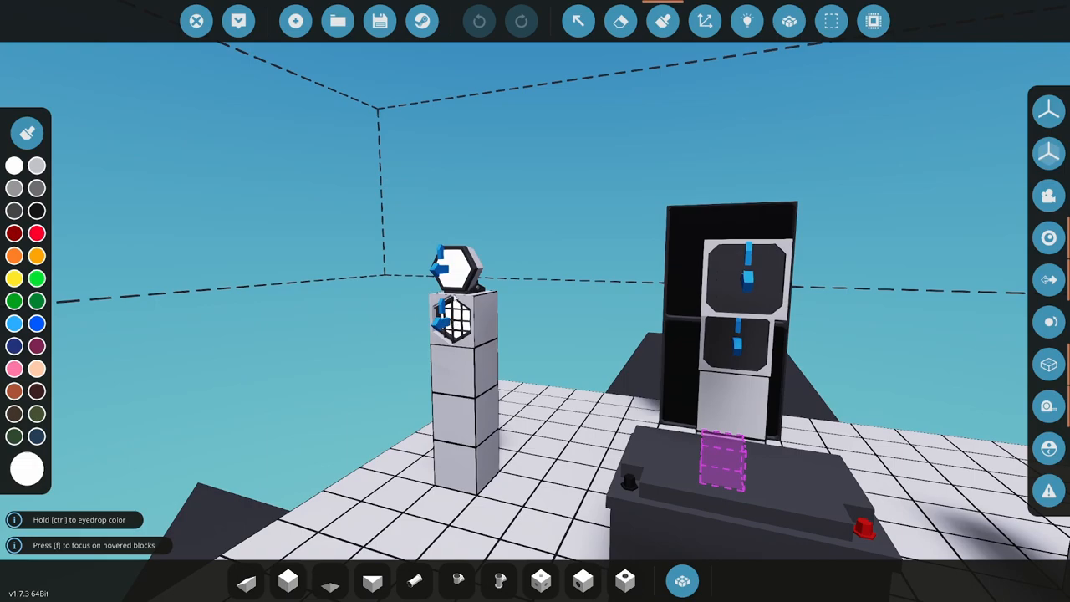
mouse_move(527, 343)
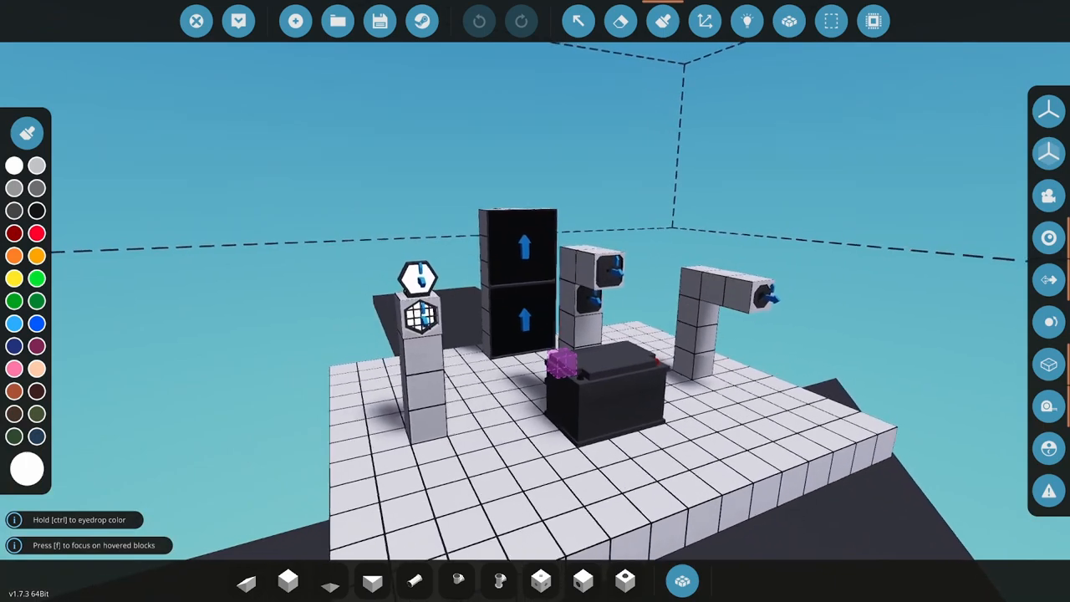
Search the component inventory for 'panel' to locate the instrument panel.
left_click(683, 580)
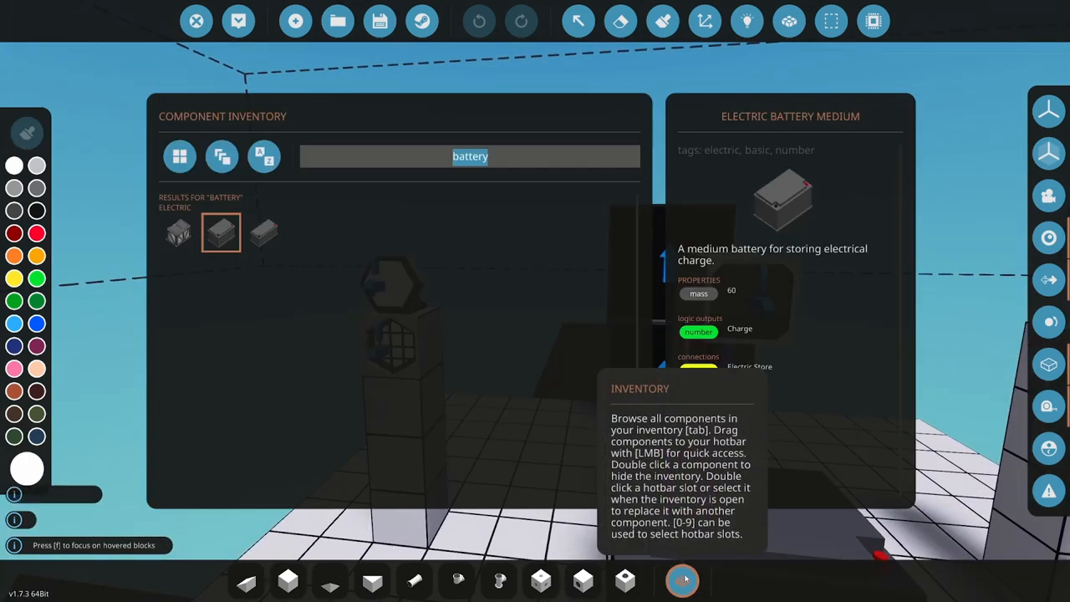
type("panel")
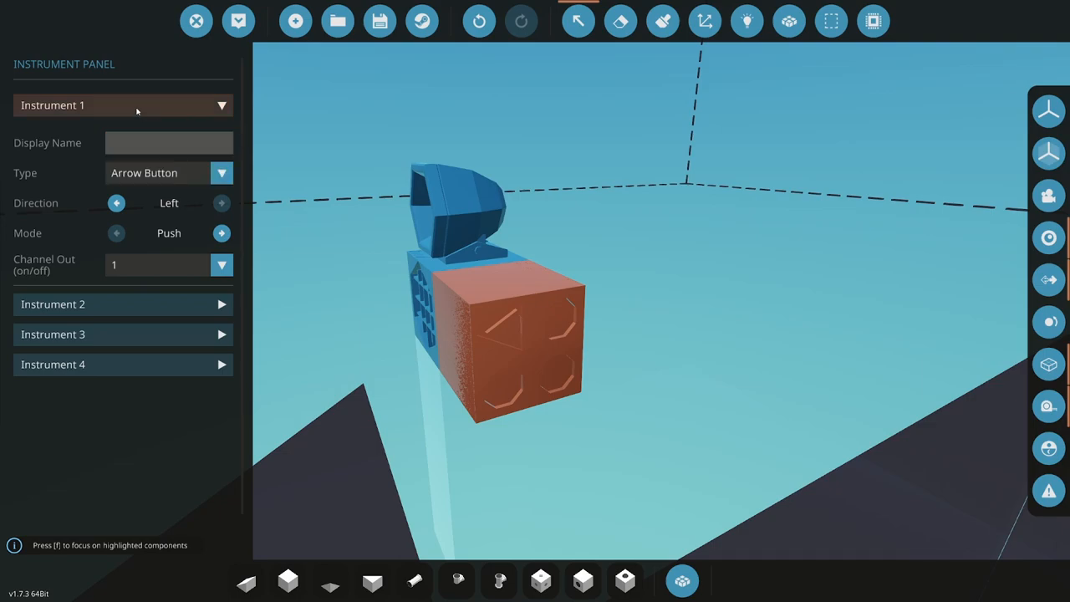
Make the second instrument an arrow button with its direction and output channel.
left_click(124, 104)
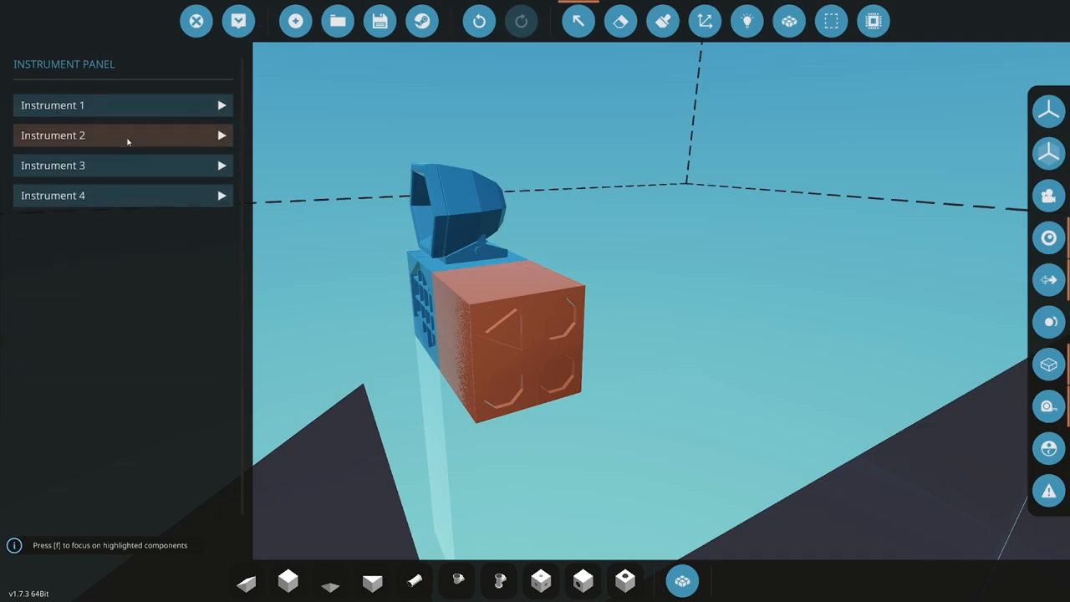
left_click(124, 134)
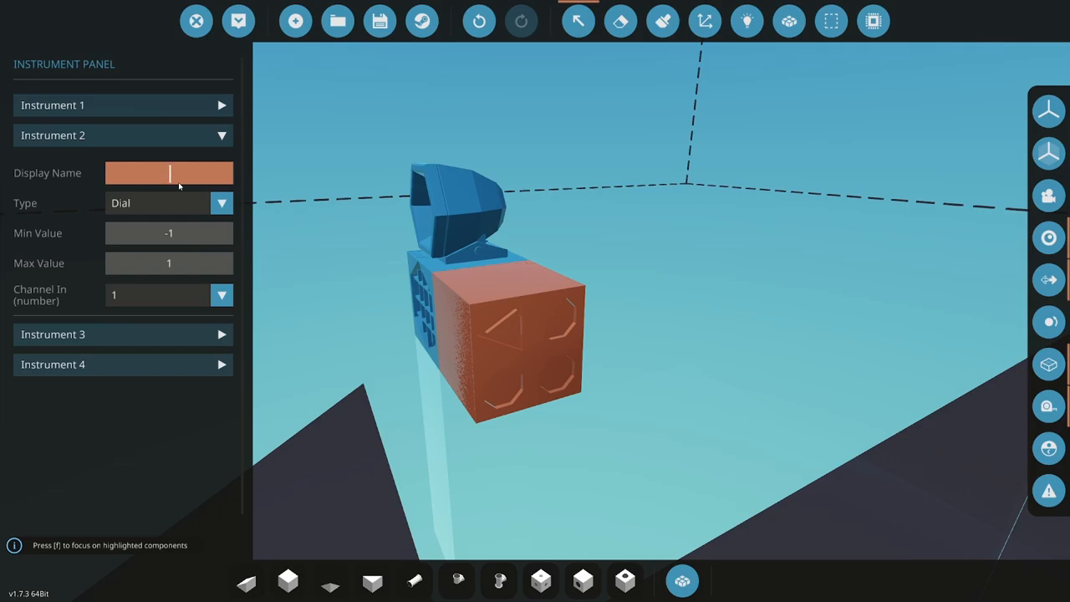
left_click(167, 202)
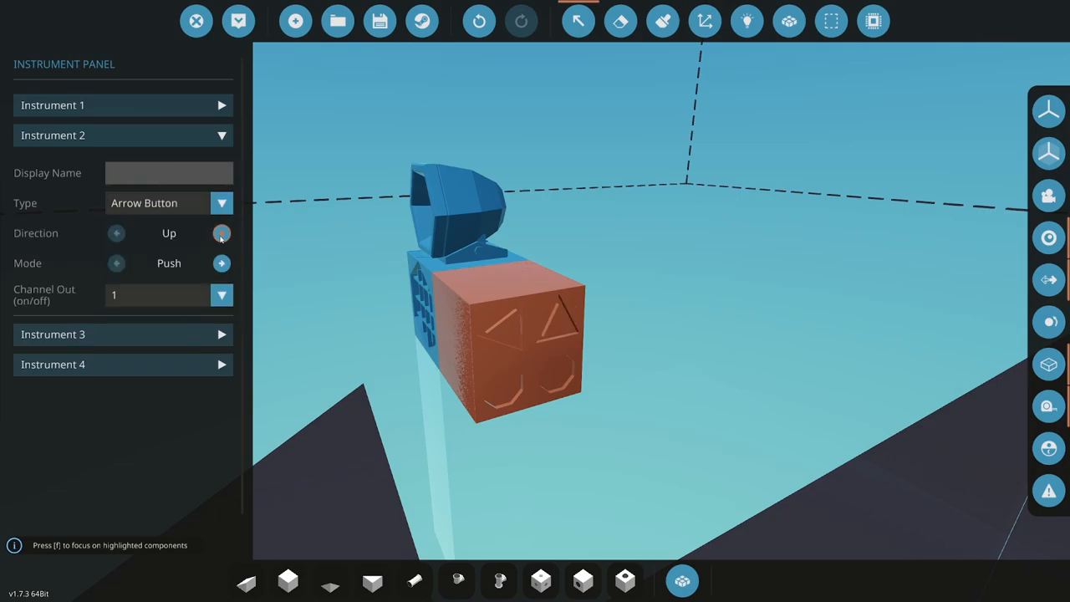
left_click(220, 235)
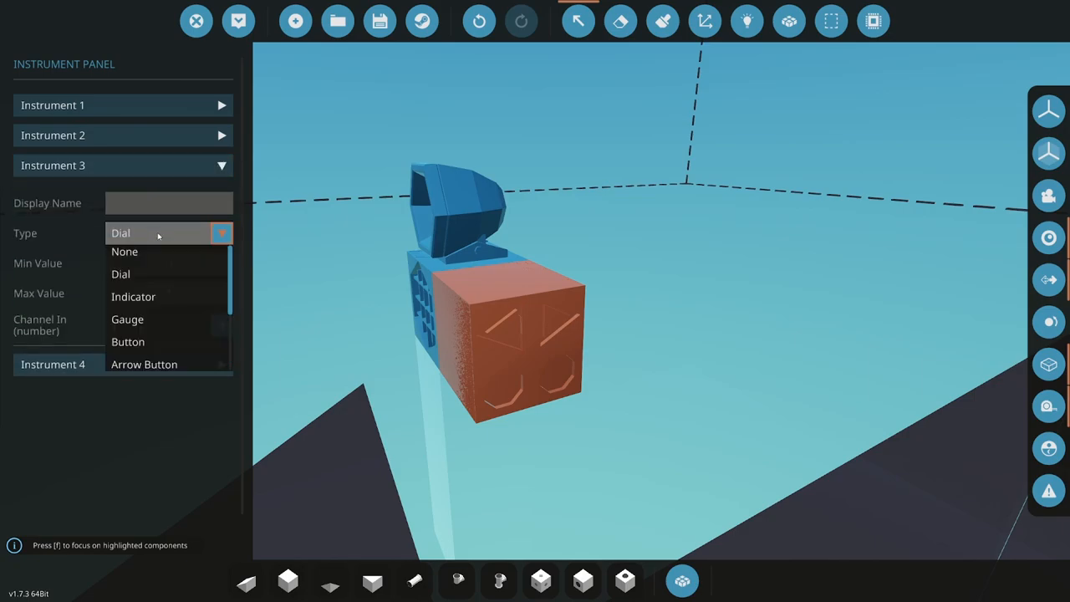
Make the third and fourth instruments arrow buttons and assign their output channels.
left_click(143, 364)
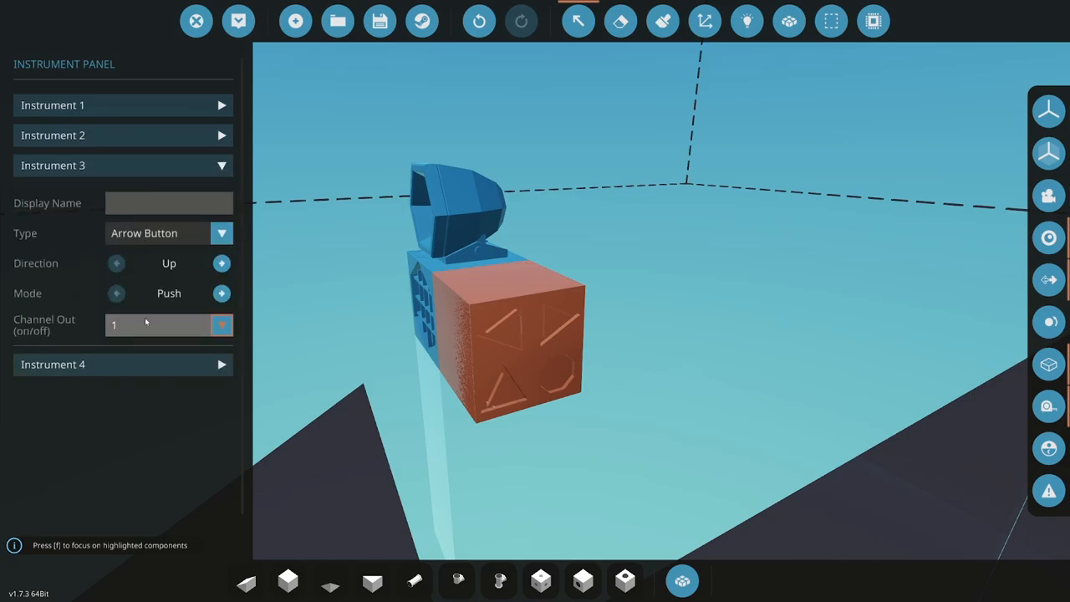
left_click(221, 324)
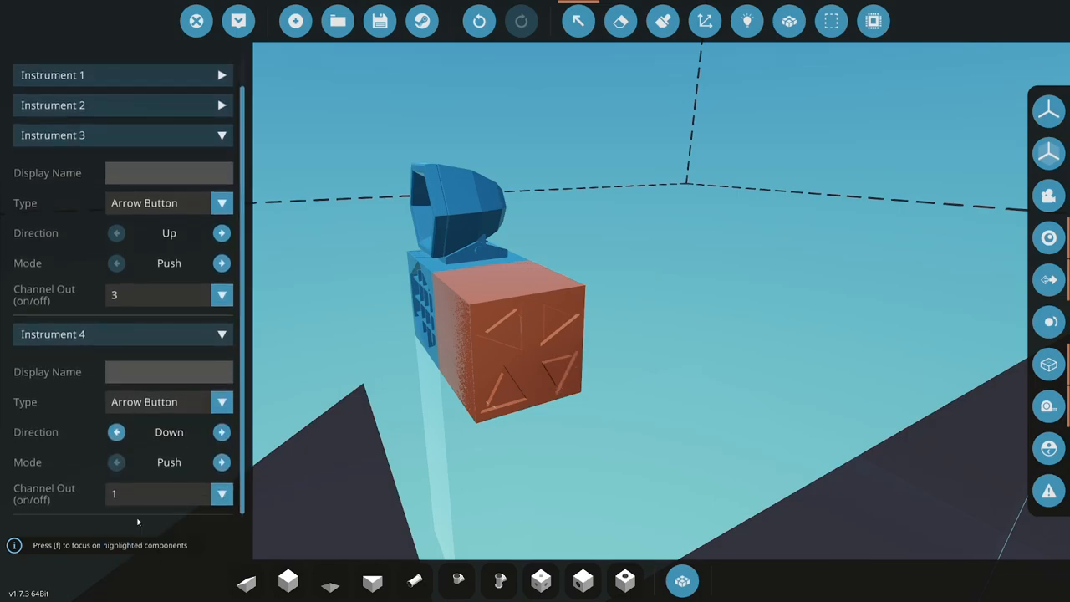
left_click(221, 494)
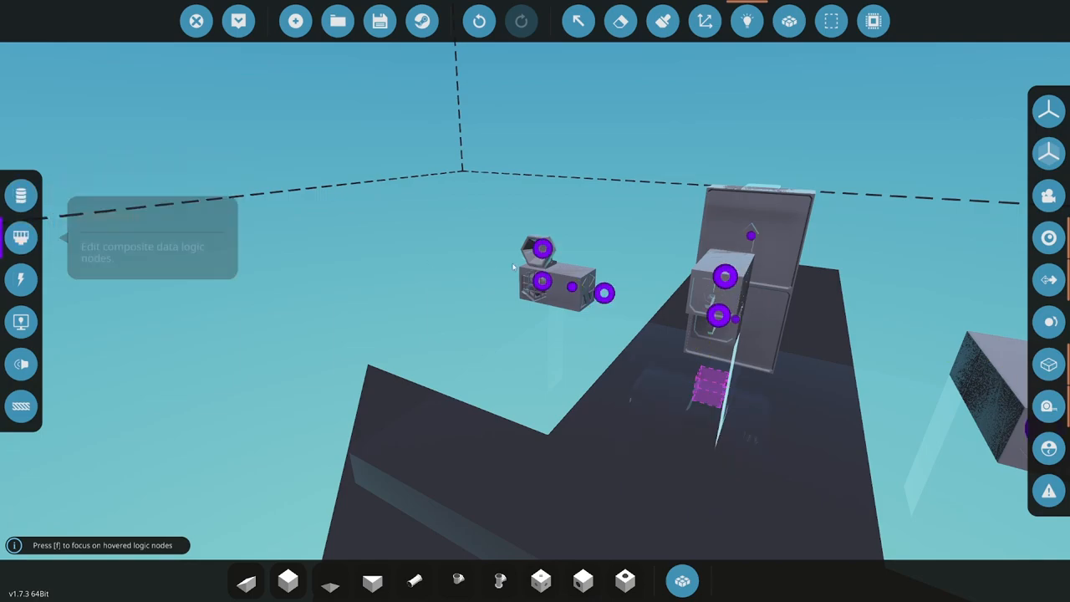
mouse_move(542, 276)
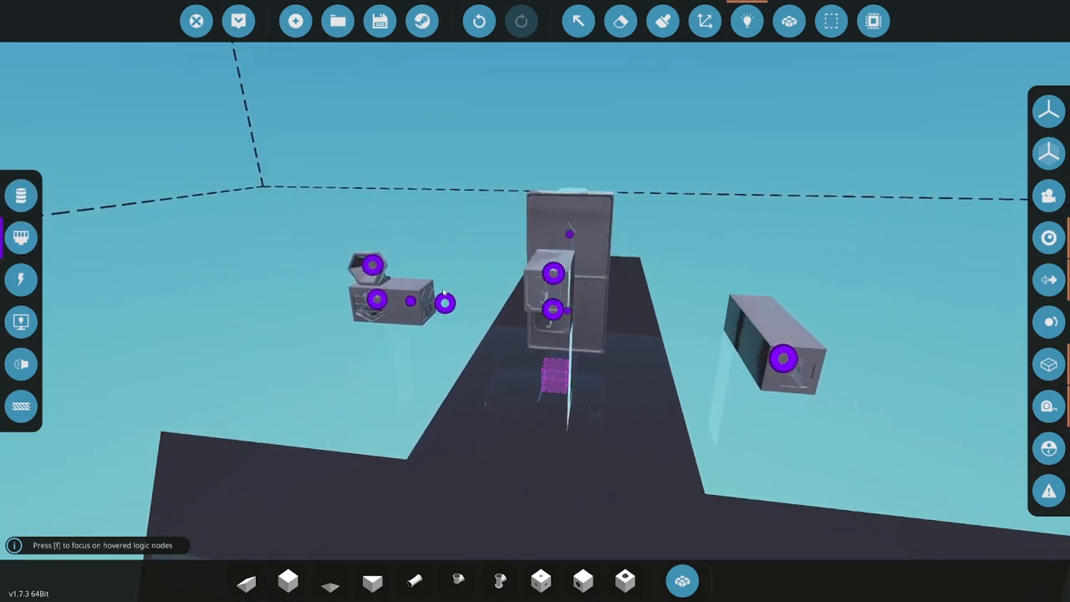
Select the vehicle's microcontroller for editing, raising the Edit Microcontroller confirmation.
left_click(683, 581)
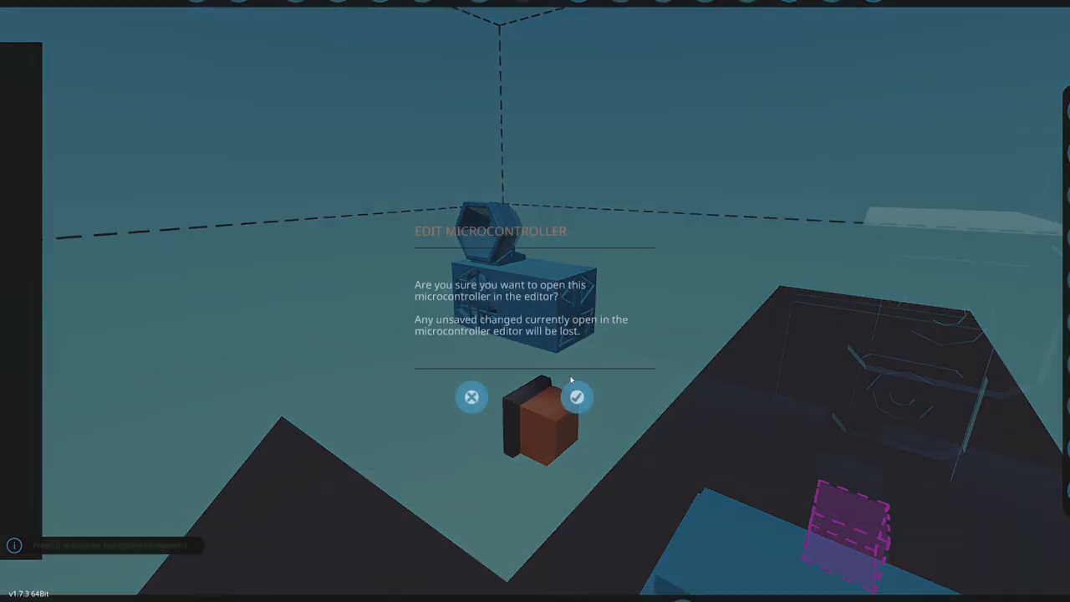
Name the microcontroller 'Gimbal Controller' and update the vehicle from its schematic.
left_click(577, 397)
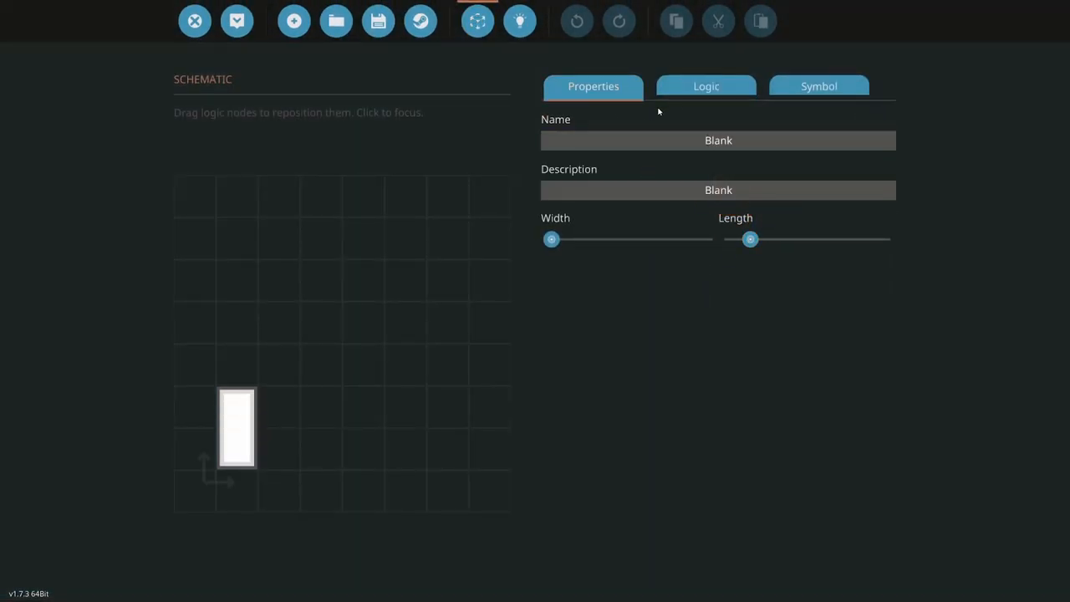
left_click(718, 141)
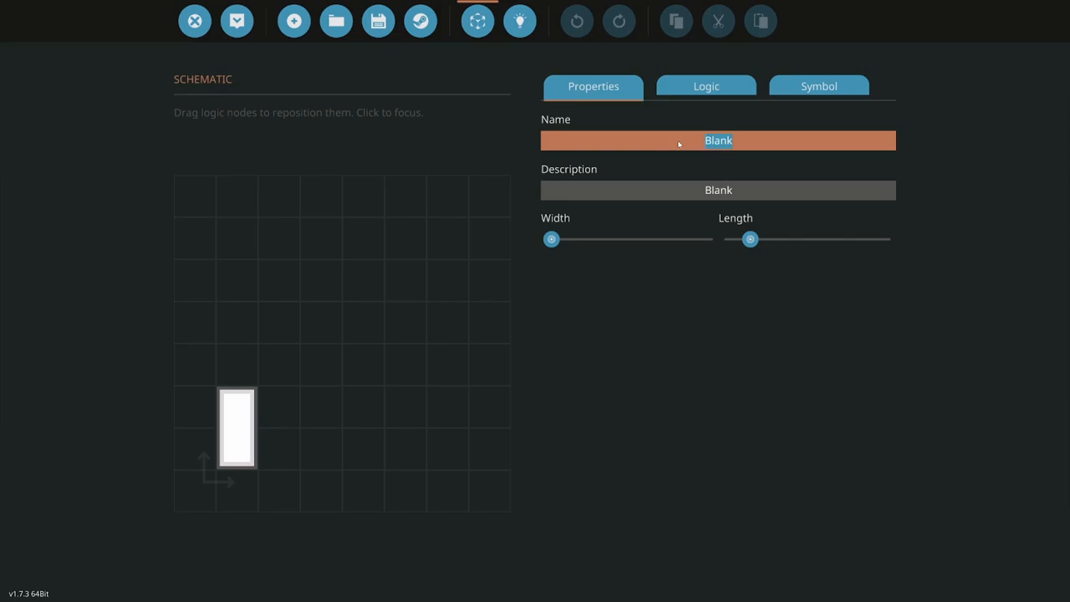
left_click(719, 140)
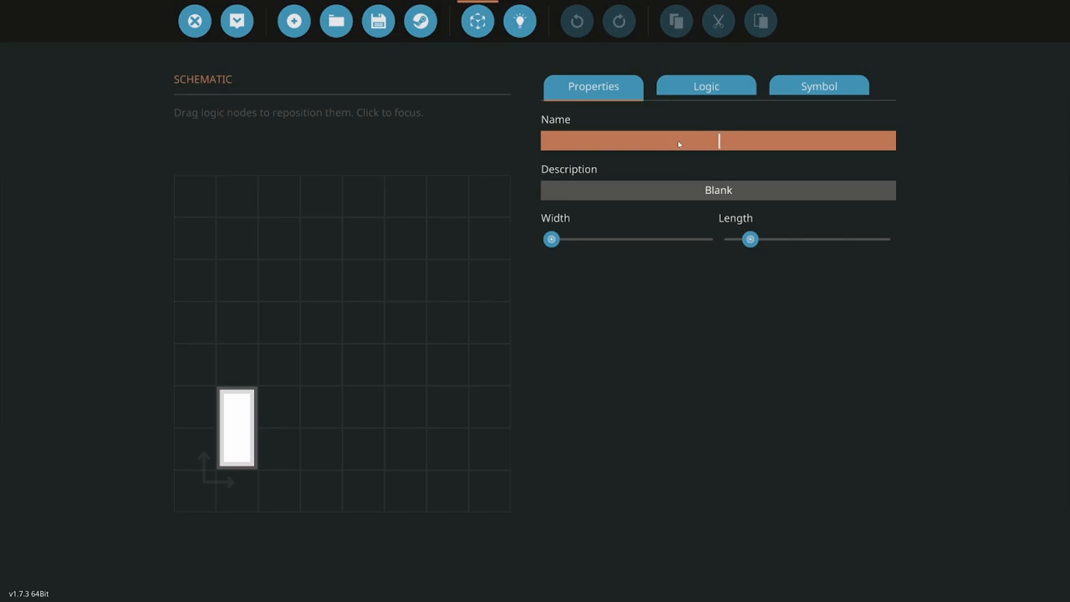
type("Gimbal Co")
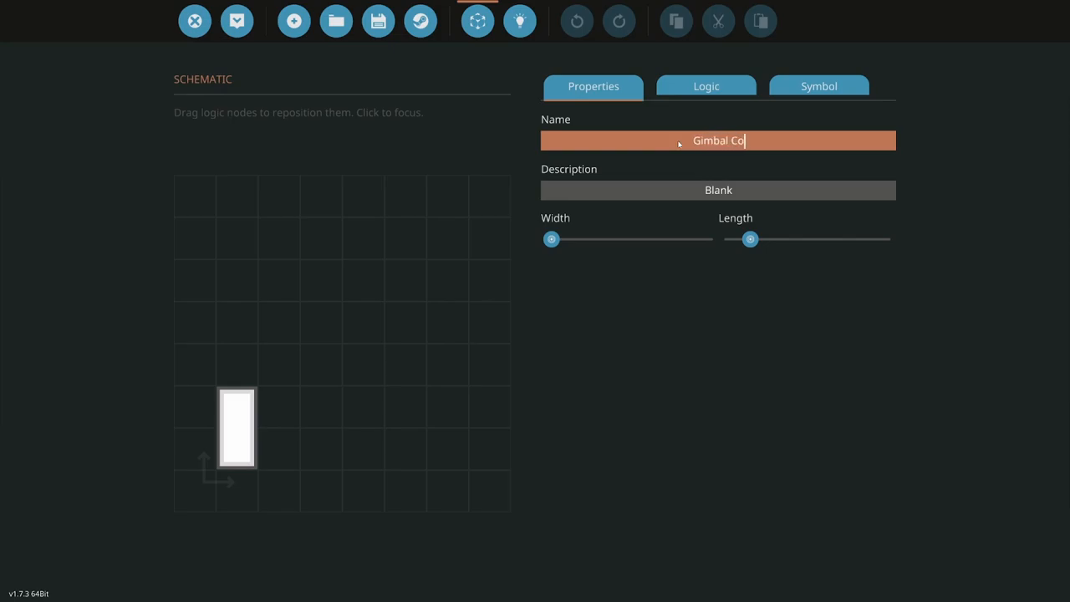
left_click(717, 191)
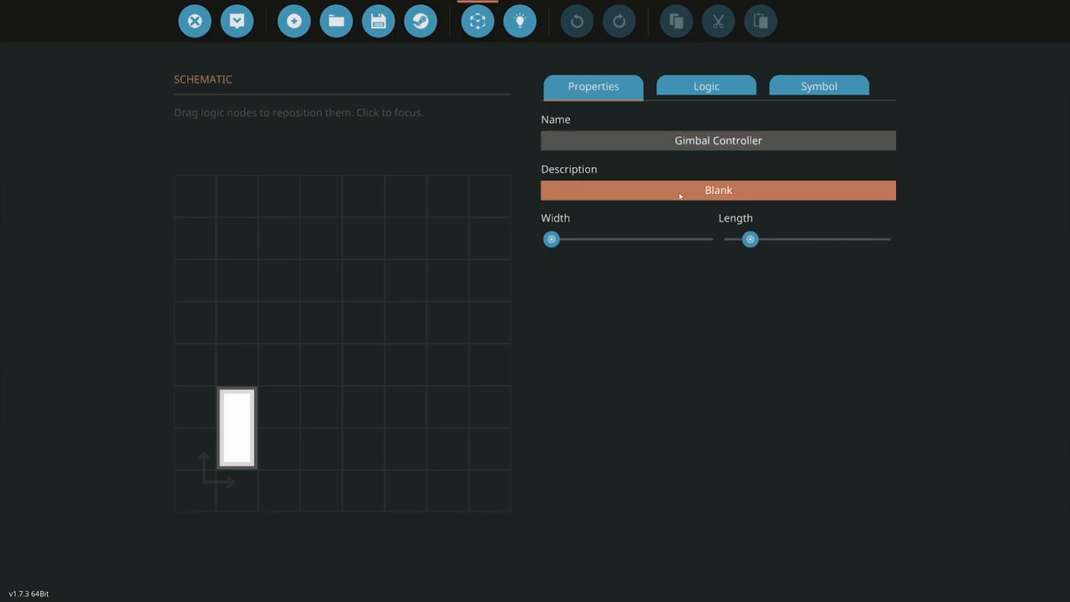
mouse_move(238, 20)
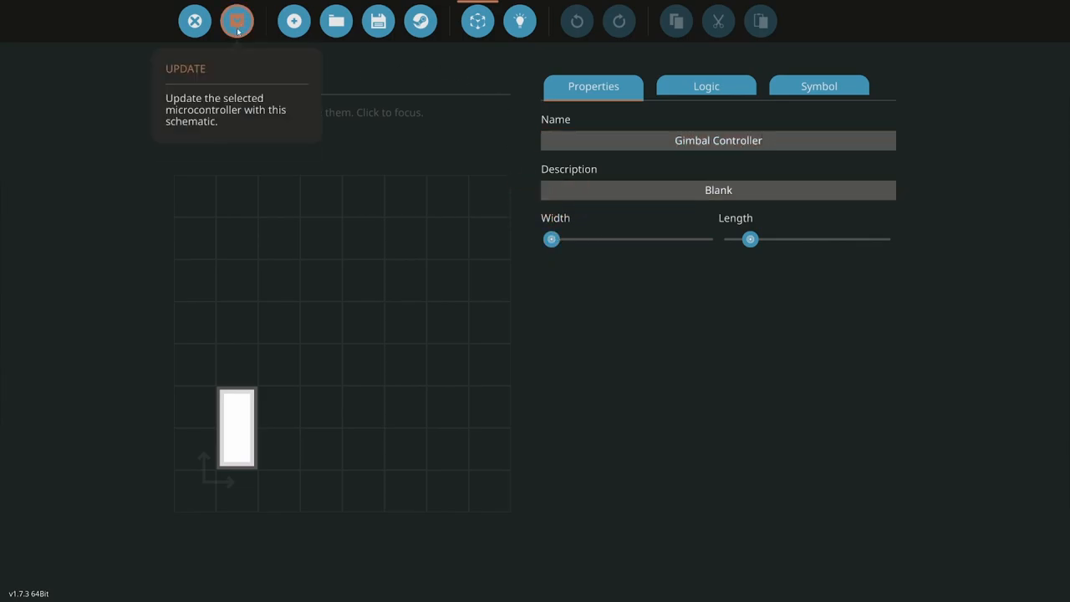
left_click(237, 20)
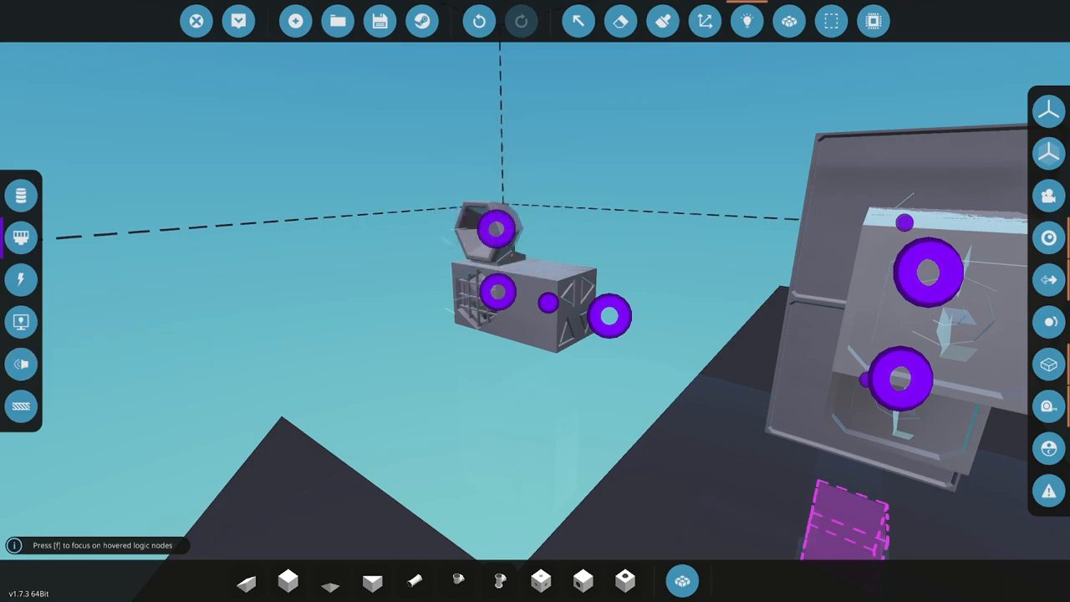
Reopen the Gimbal Controller's logic nodes and make the first input a composite signal.
left_click(579, 20)
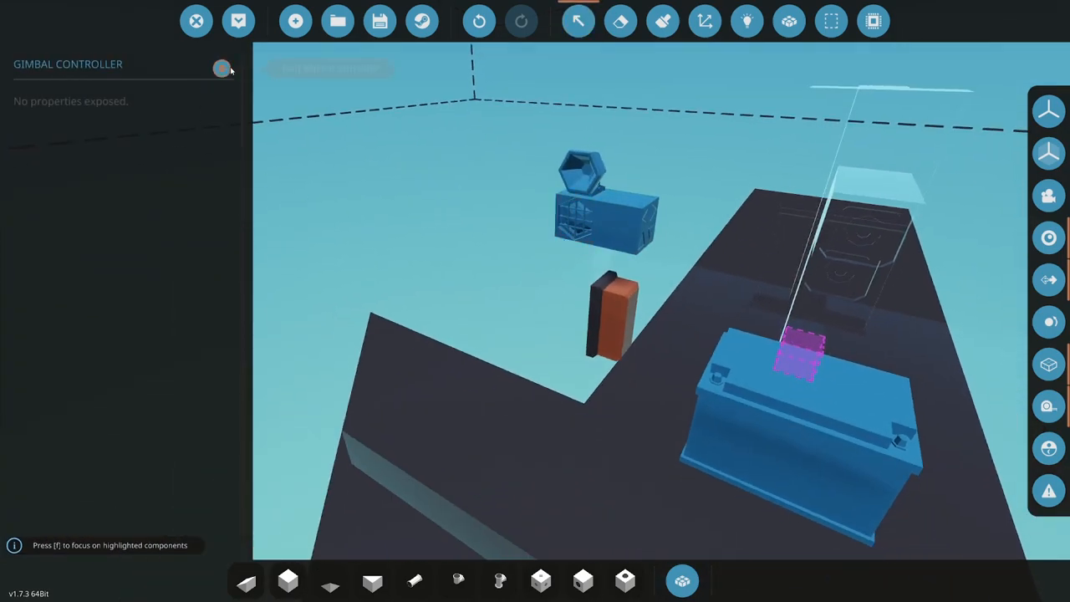
left_click(477, 21)
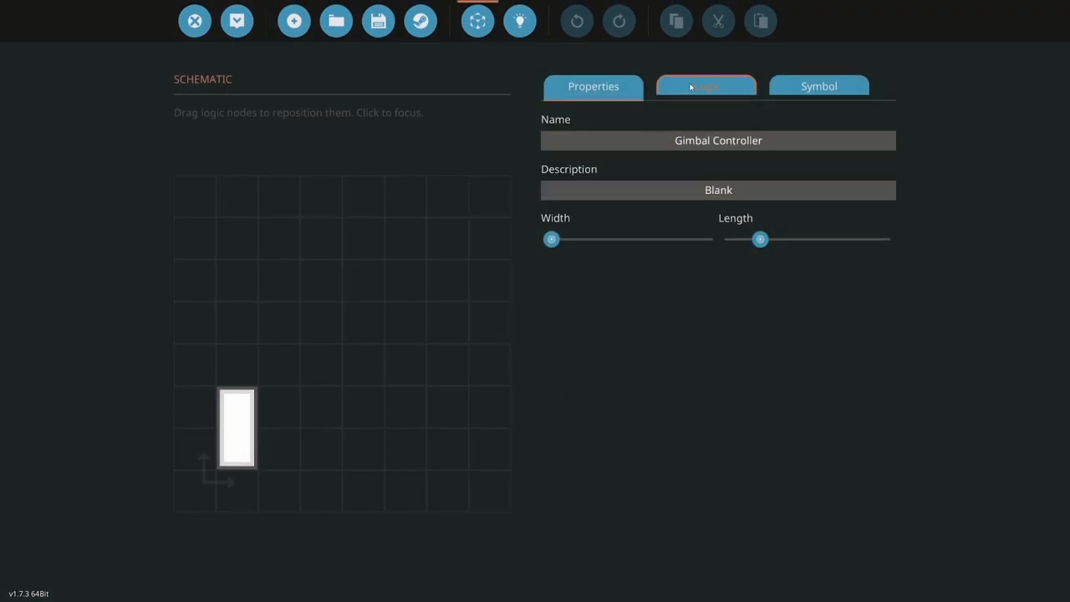
left_click(705, 87)
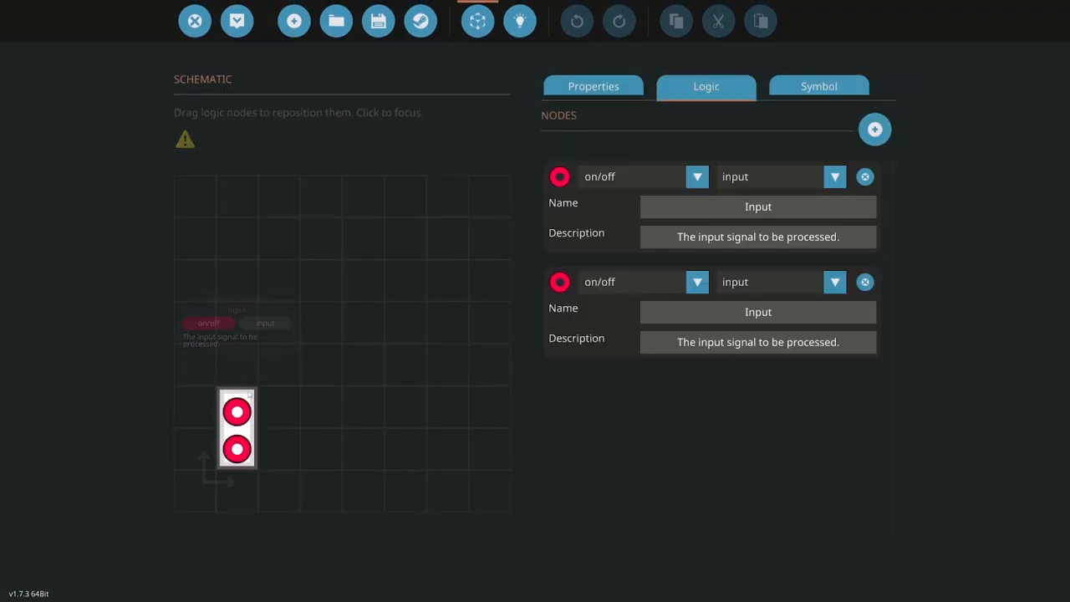
left_click(695, 178)
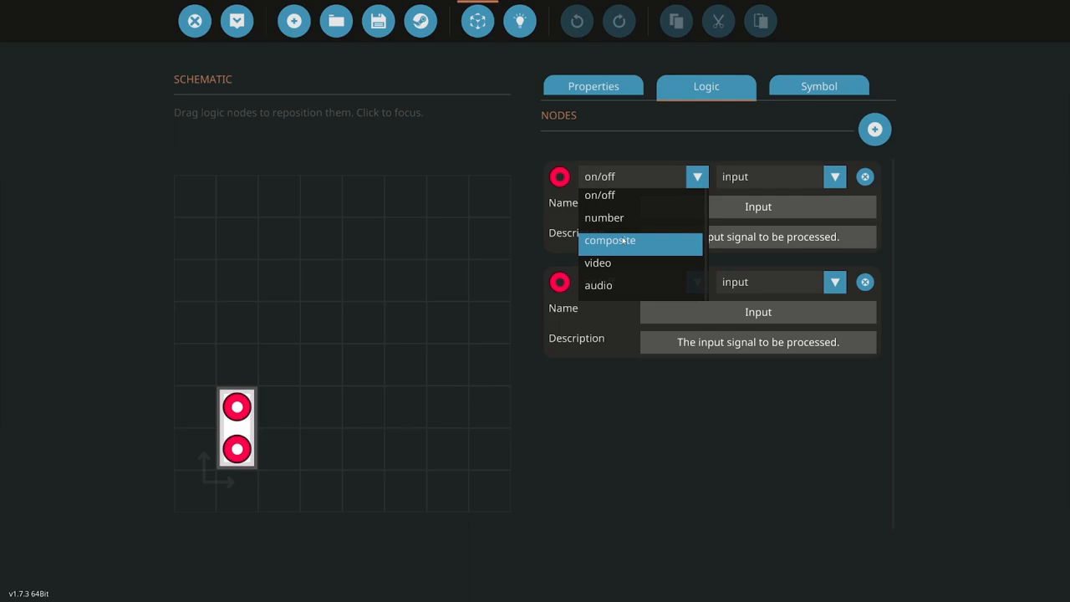
left_click(609, 241)
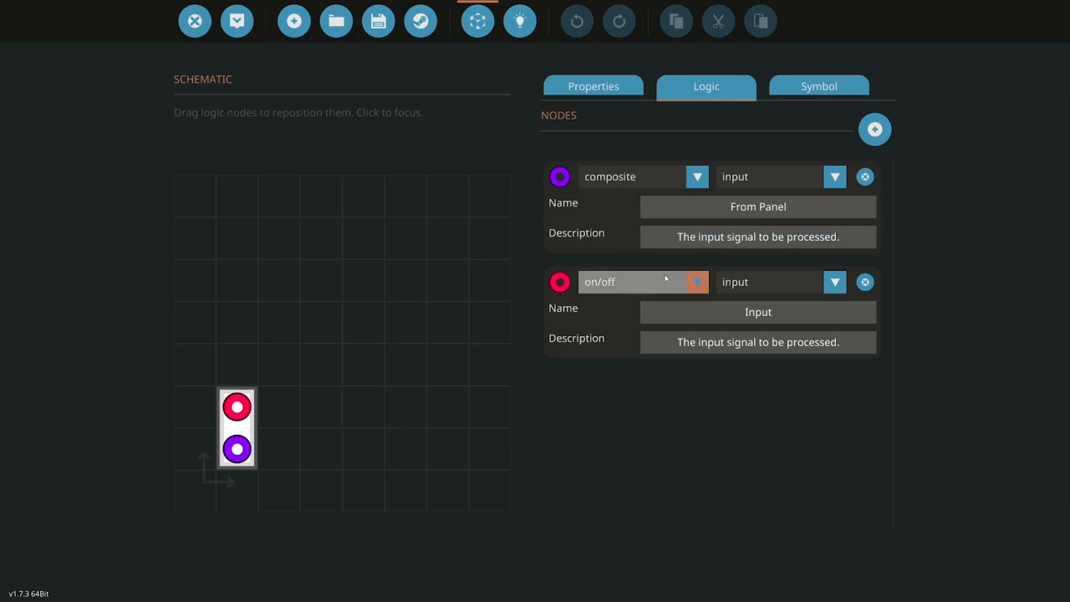
Make the second node composite and name it 'To Gimbal'.
left_click(643, 281)
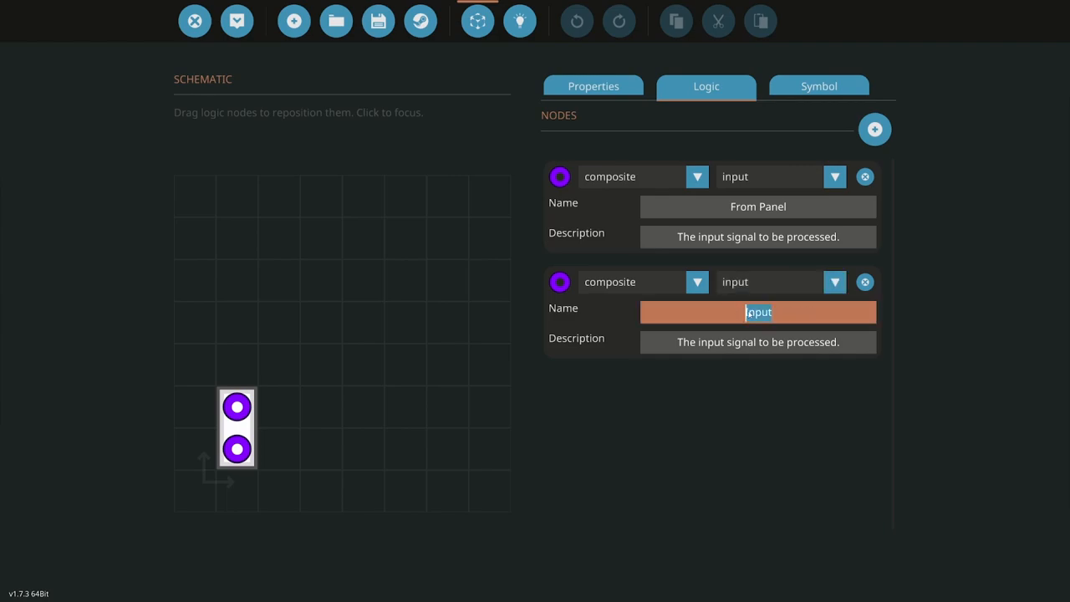
type("To Gi")
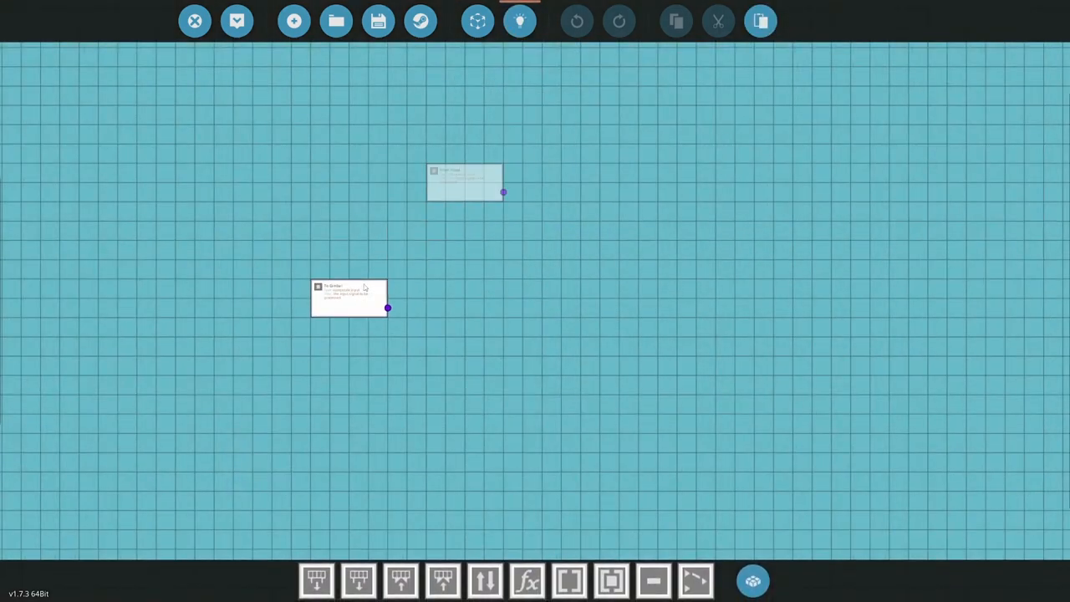
Place four composite read (on/off) nodes in a column off the From Panel input.
left_click(478, 20)
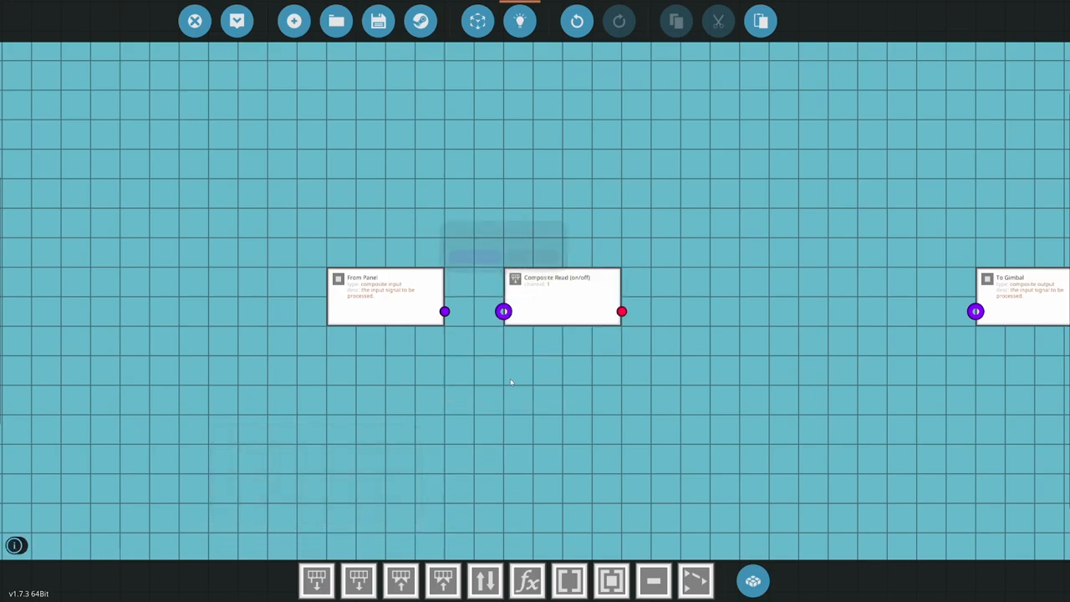
left_click(562, 298)
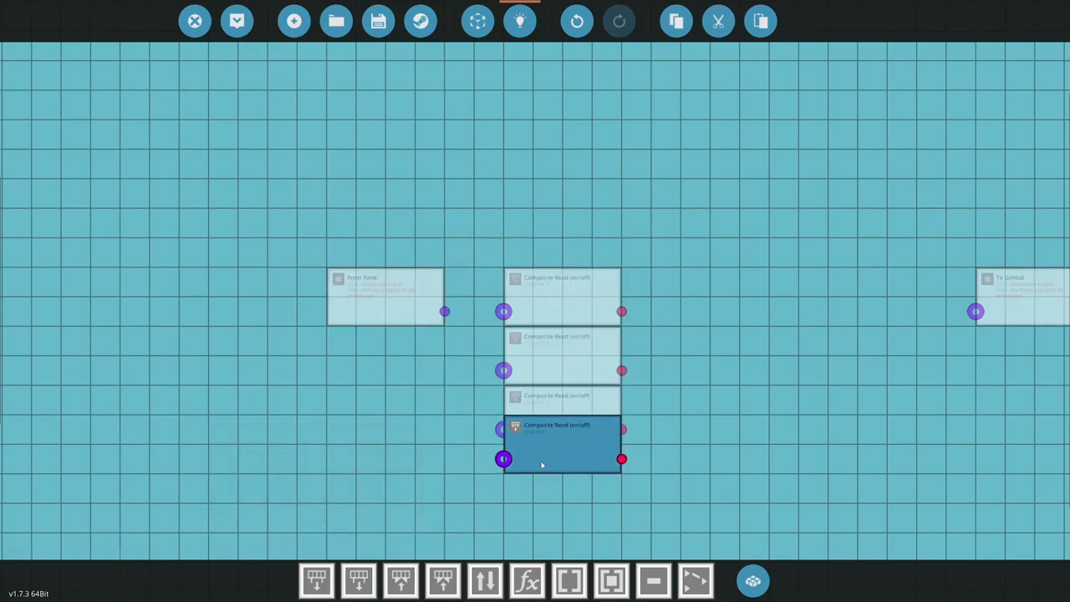
left_click(560, 443)
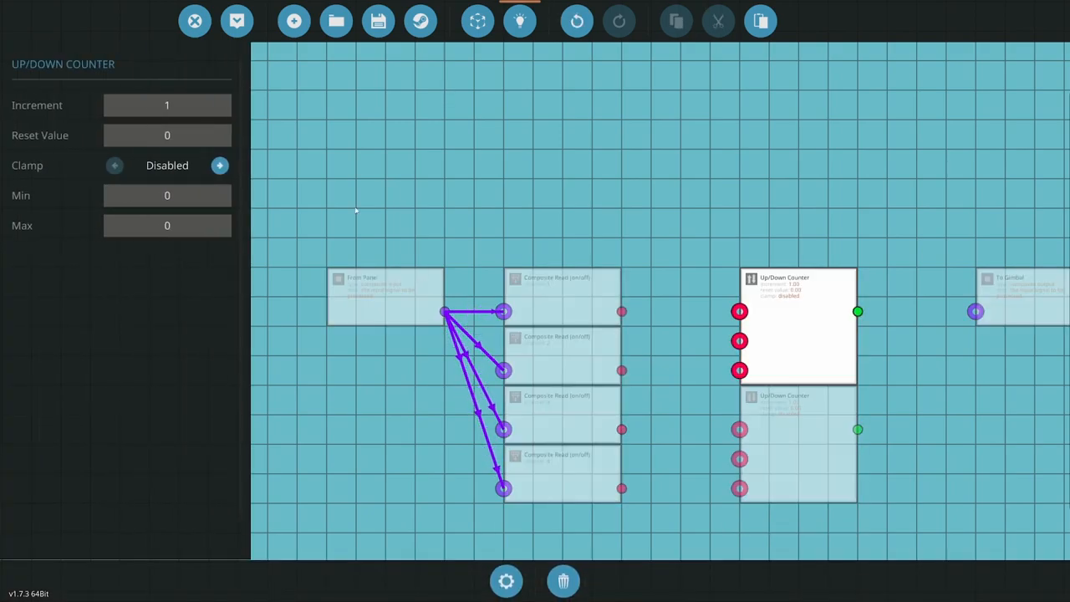
Give the up/down counter increment .001, min -1, max 1 and a reset value.
left_click(169, 104)
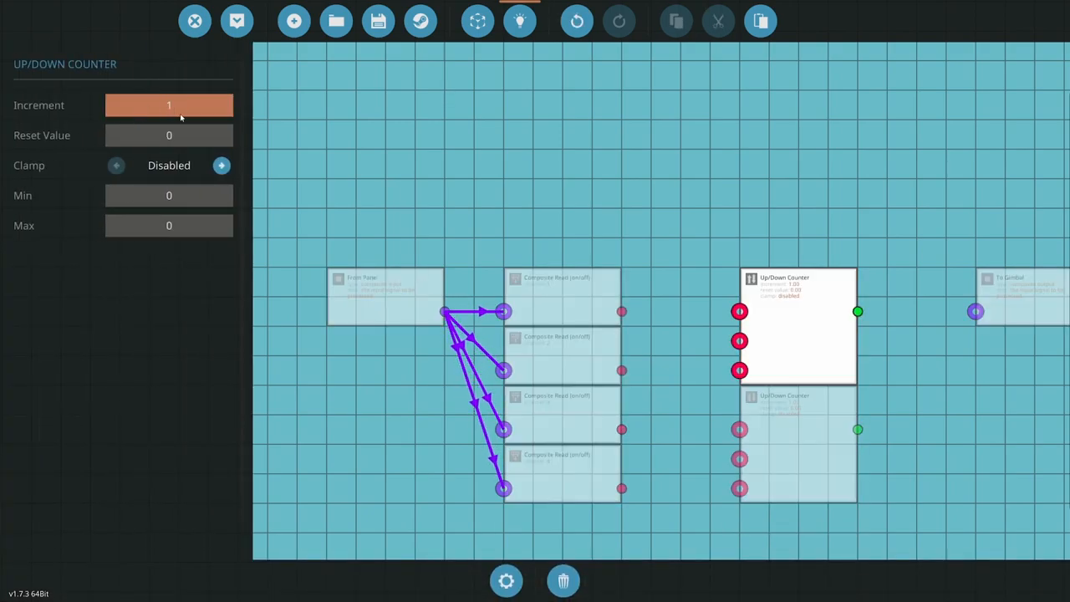
type(".001")
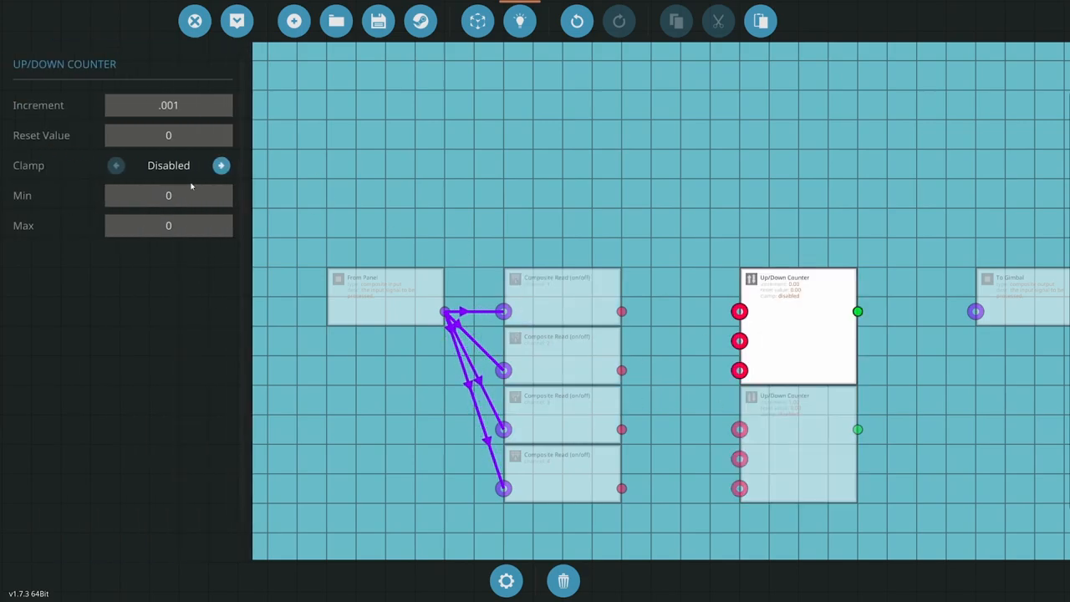
left_click(167, 194)
type("-1")
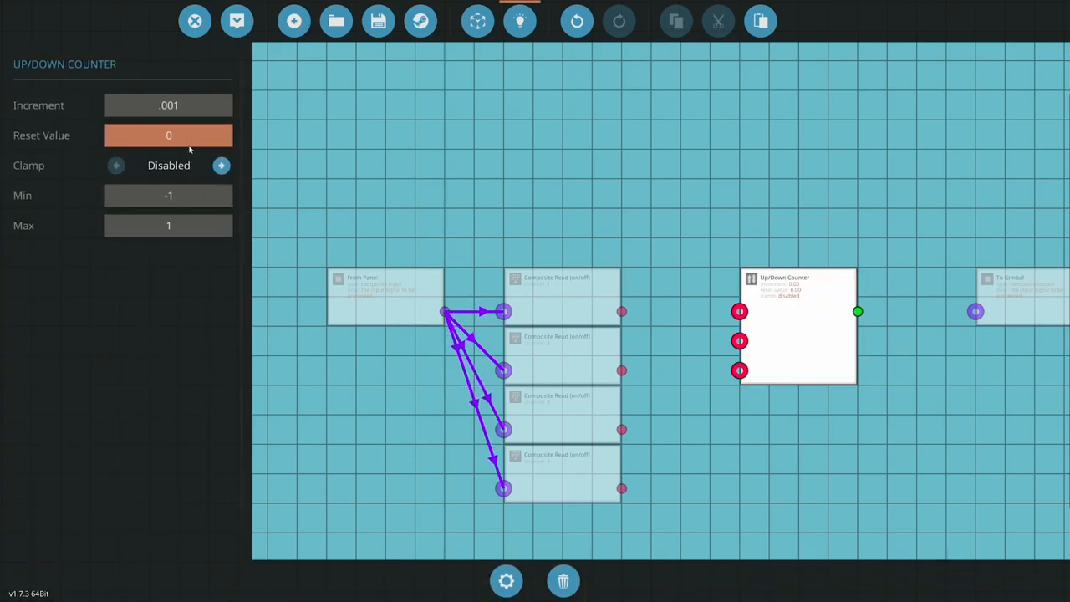
left_click(795, 326)
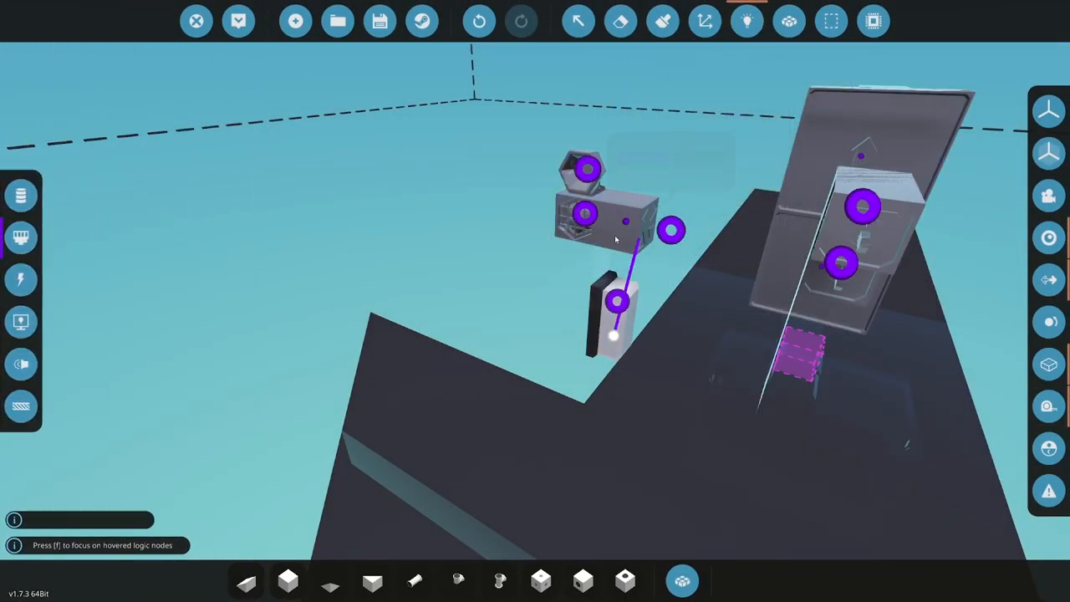
mouse_move(585, 214)
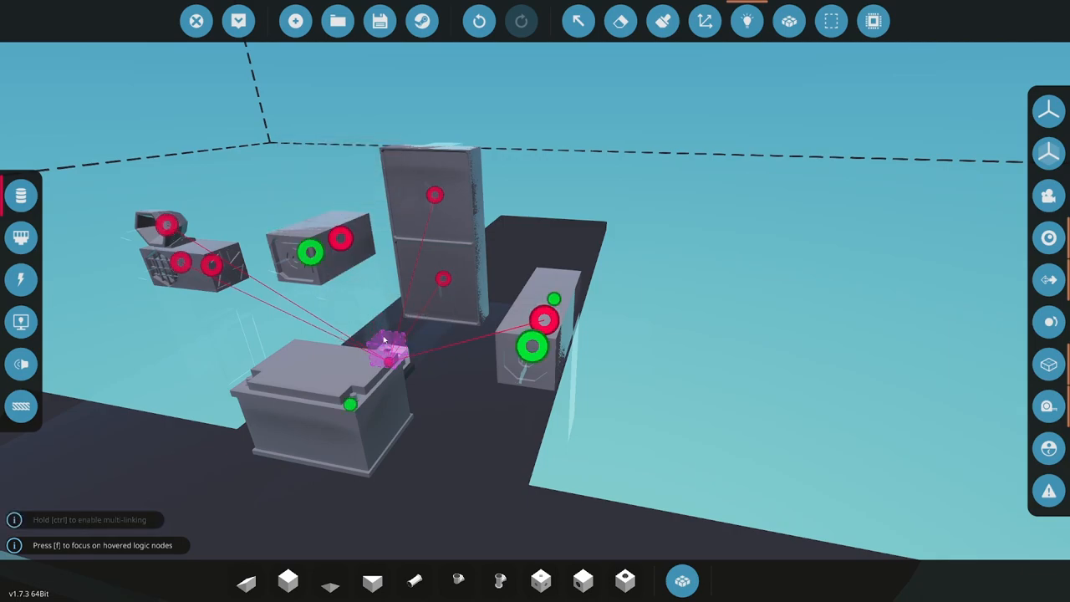
mouse_move(231, 229)
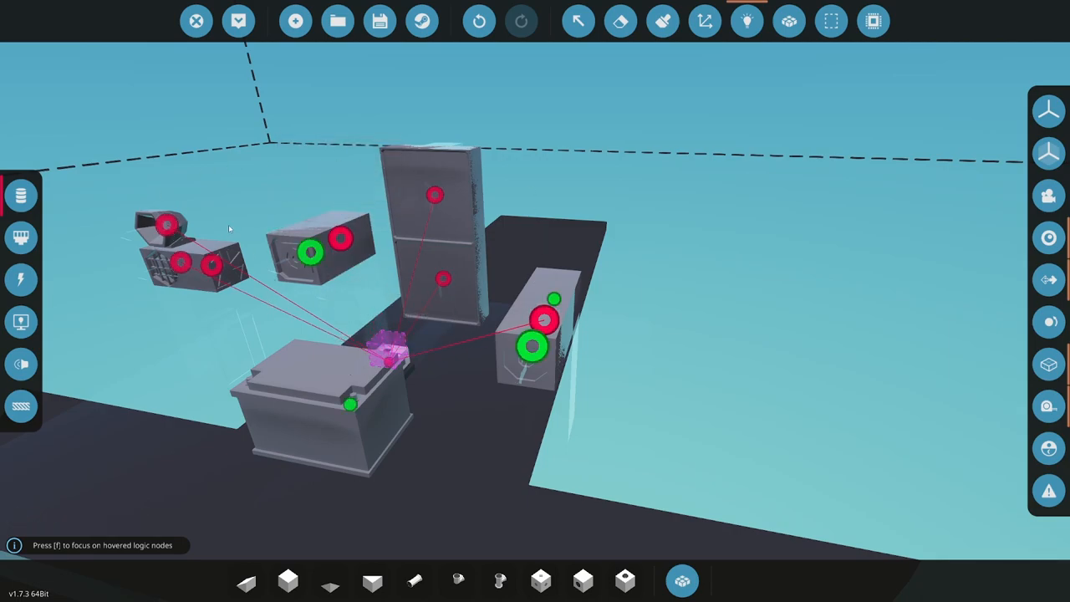
mouse_move(20, 279)
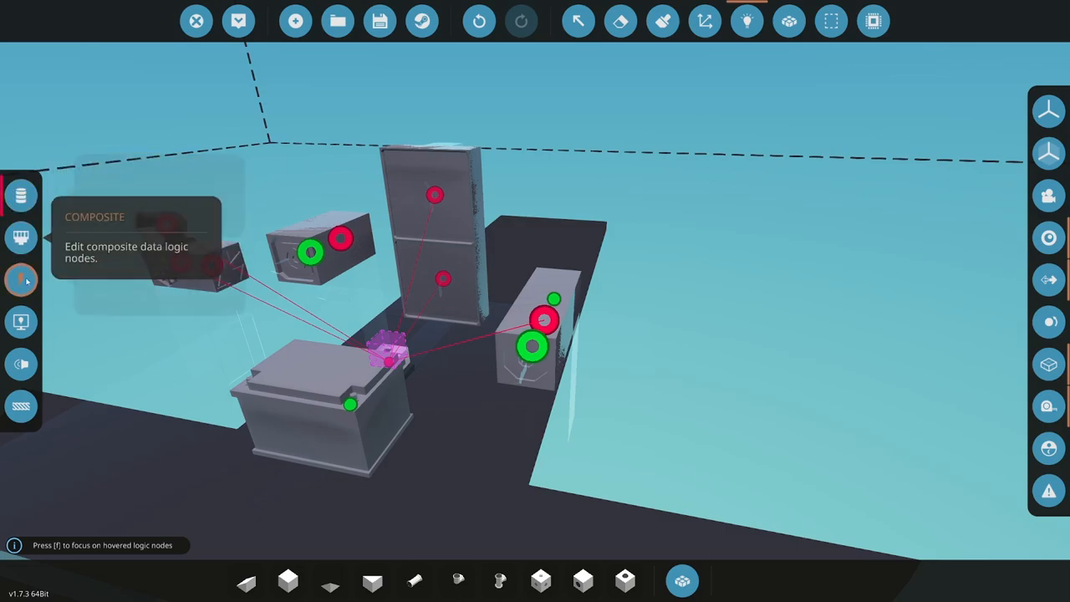
Show the vehicle's composite data connections for wiring the microcontroller.
left_click(20, 281)
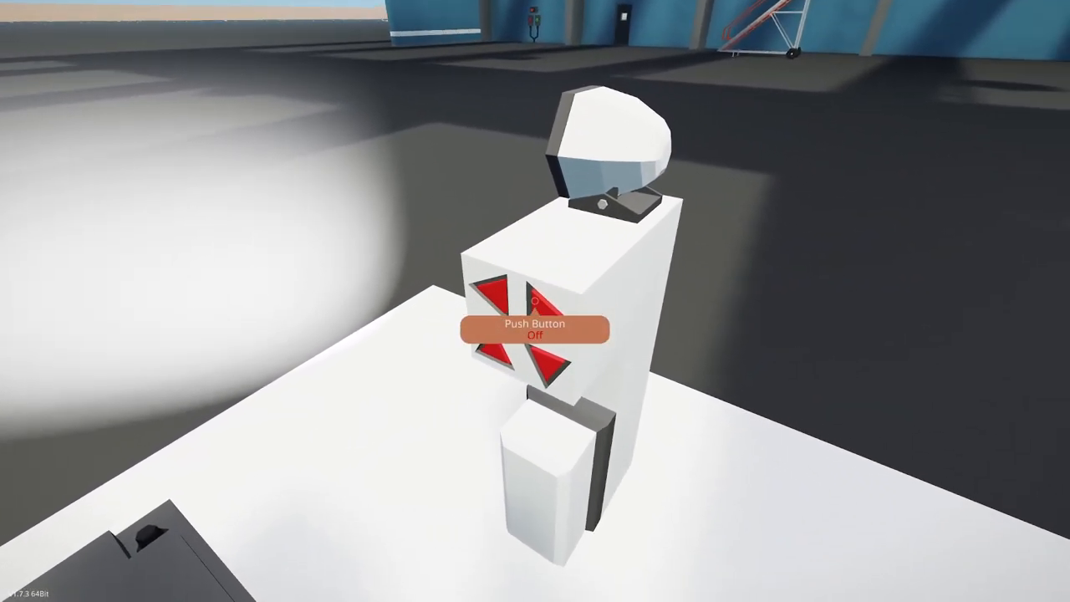
Steer the spawned vehicle's gimbal, spotlight and laser with a panel arrow.
left_click(535, 331)
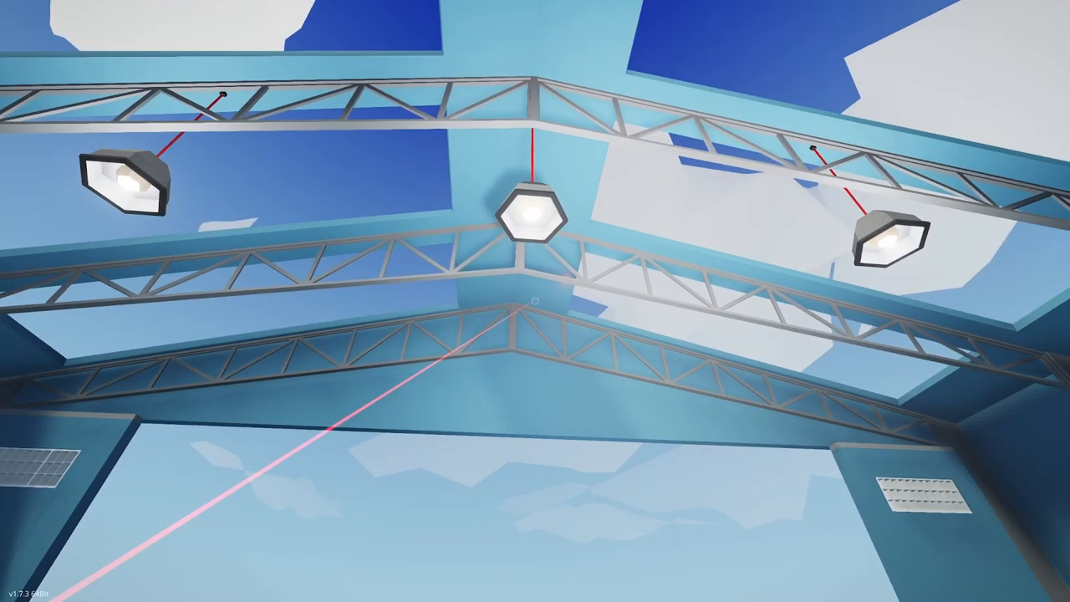
mouse_move(535, 301)
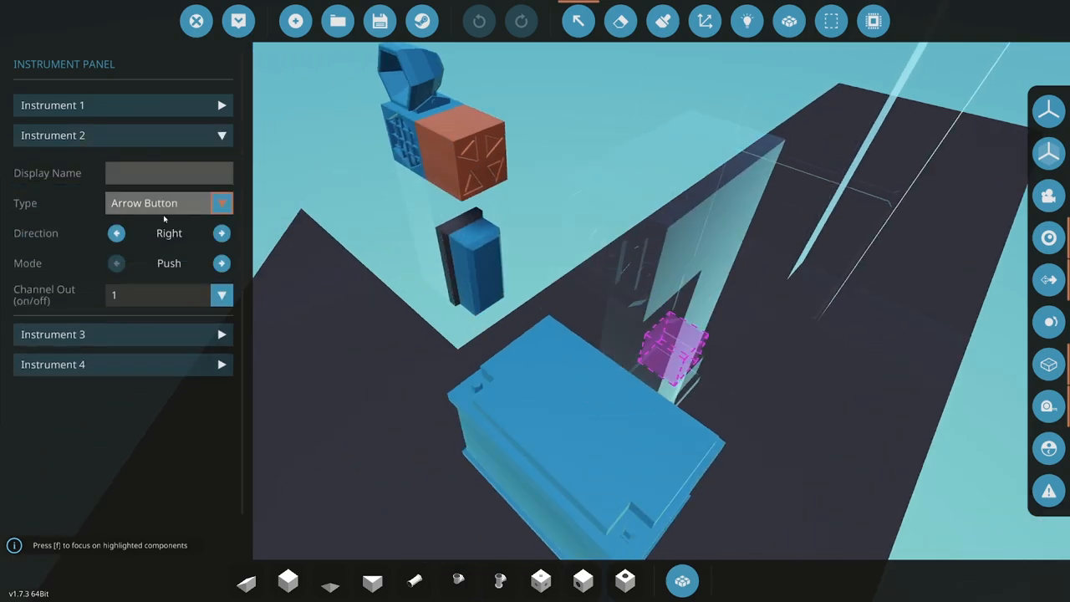
Set the right arrow's Channel Out to 2 and respawn the vehicle.
left_click(220, 295)
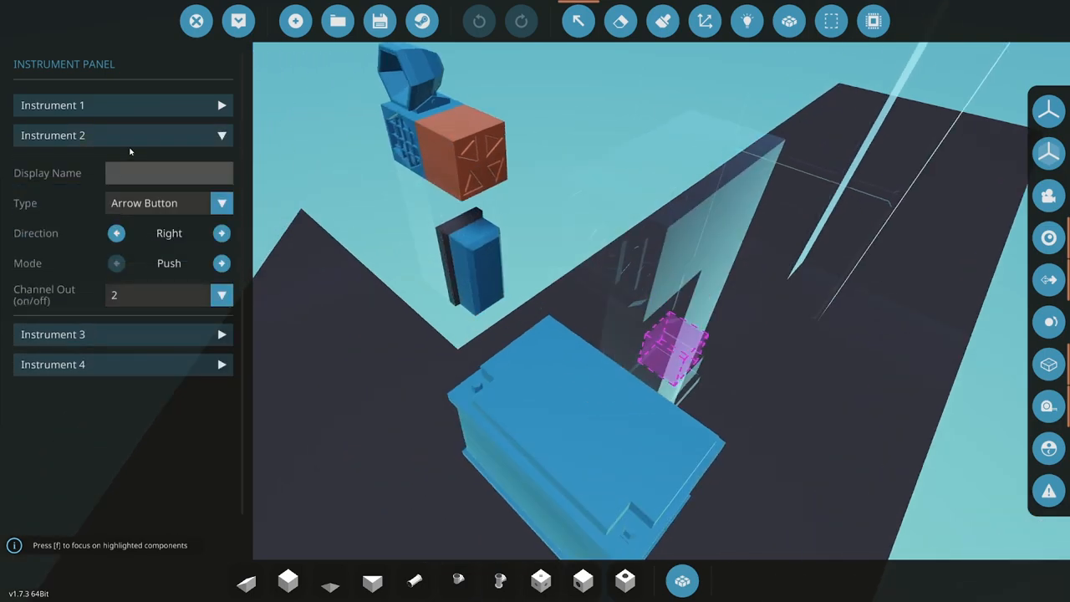
left_click(124, 133)
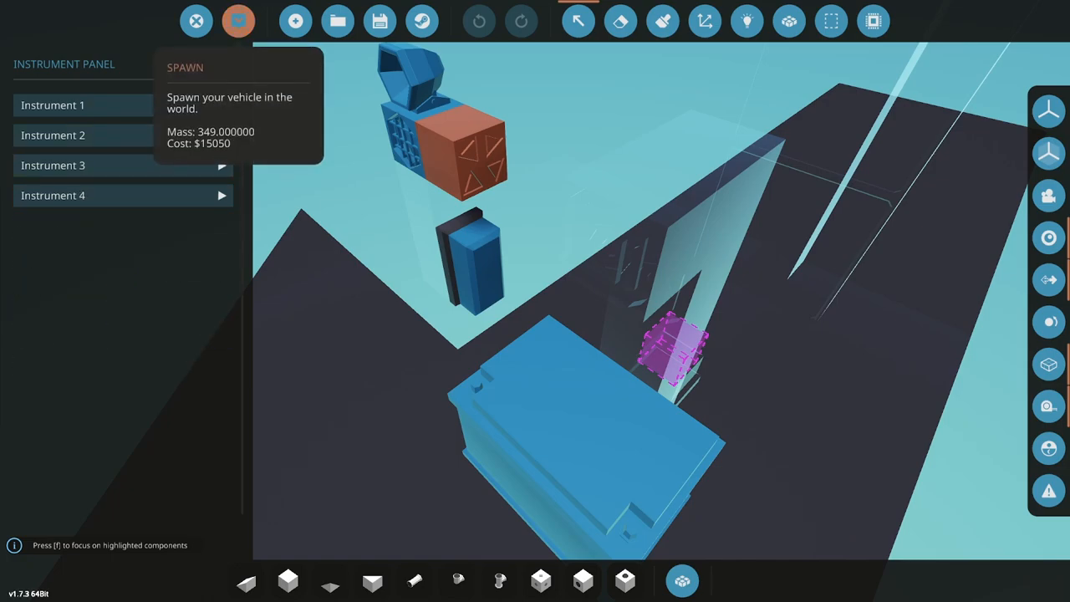
left_click(238, 20)
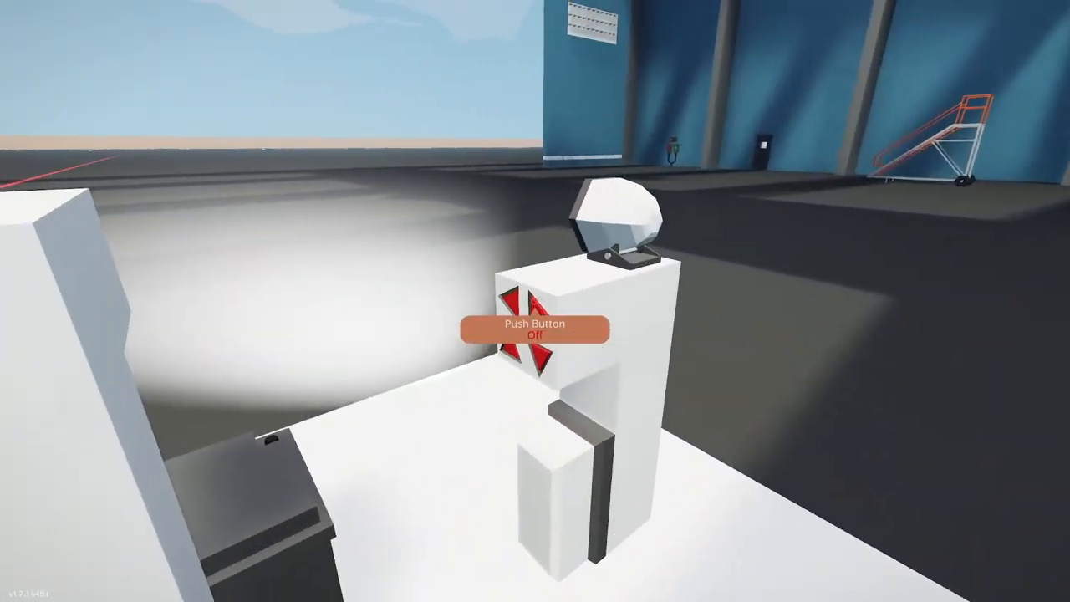
Turn the spotlight by pressing two of the panel's arrow push buttons.
left_click(534, 329)
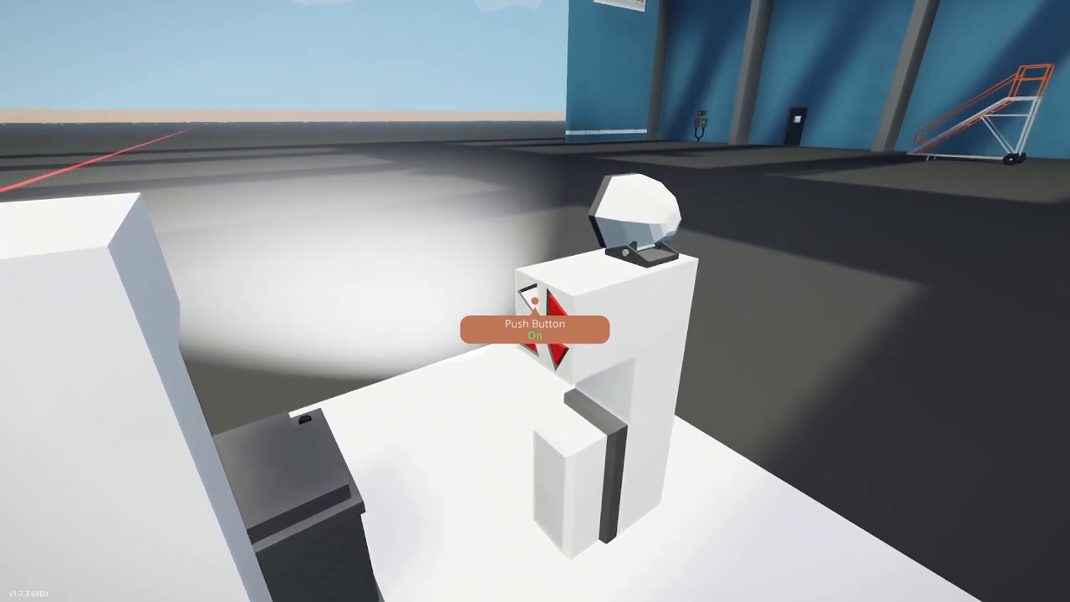
left_click(535, 309)
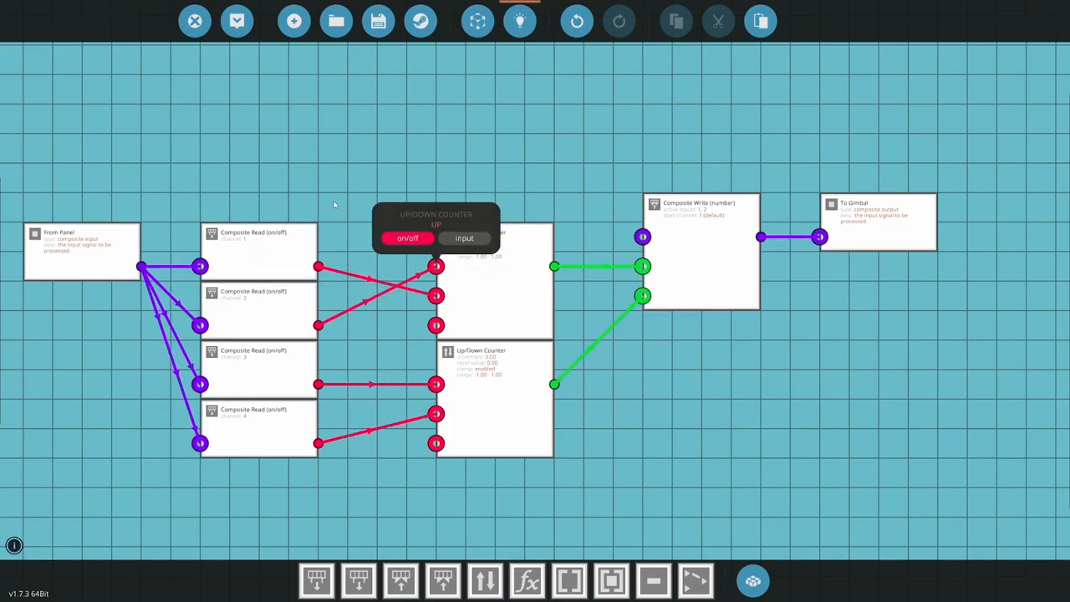
Link a button's Composite Read output to the Up/Down Counter's up input.
left_click(378, 20)
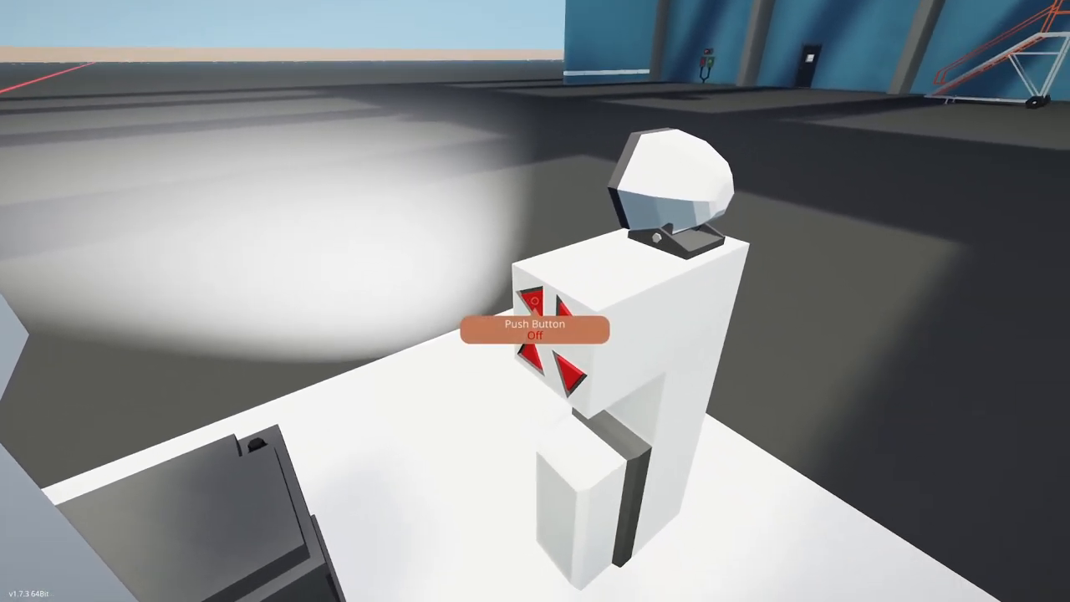
Swing the spotlight further with an arrow button on the respawned vehicle.
left_click(535, 330)
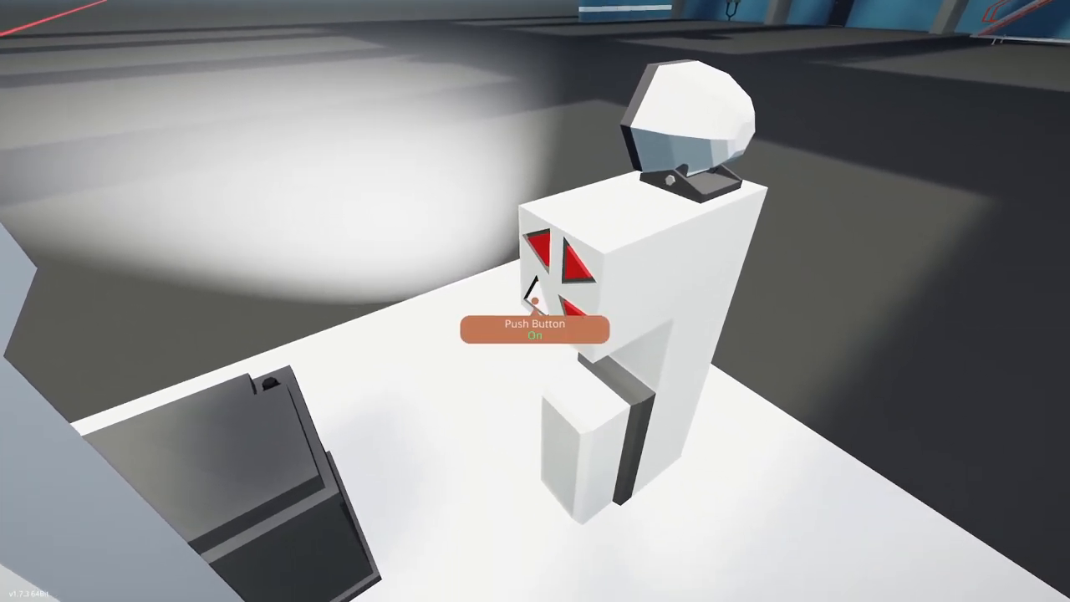